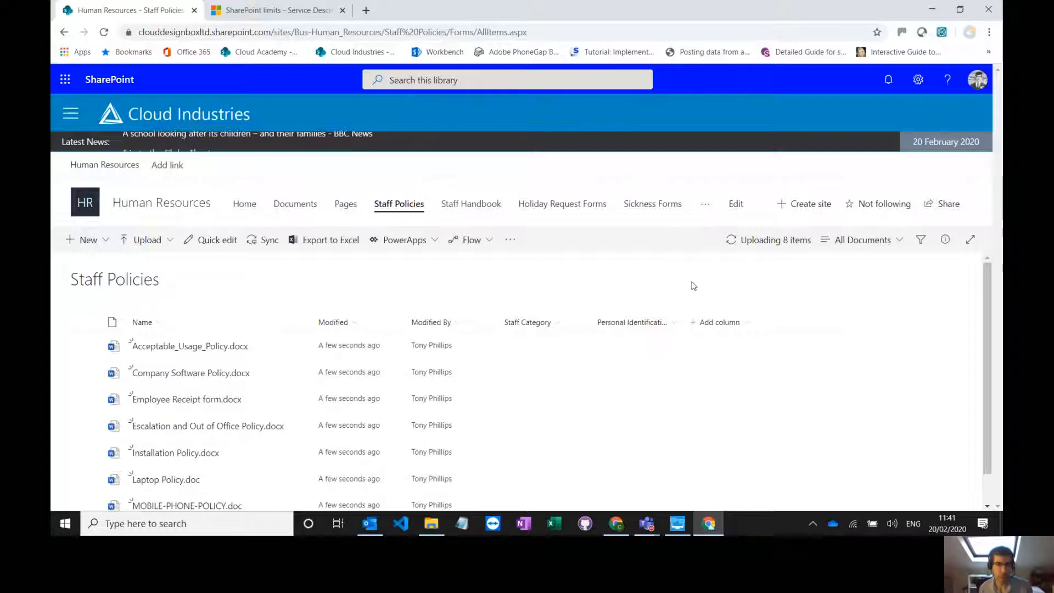
pyautogui.moveTo(719, 322)
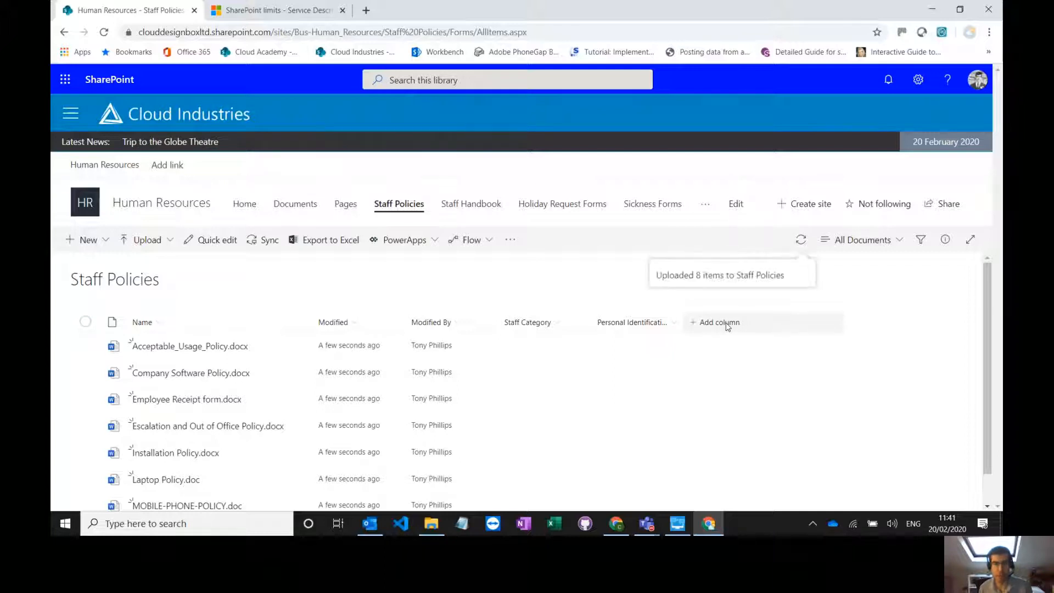
# Open the '+ Add column' menu of column types in the Staff Policies library
pyautogui.click(719, 323)
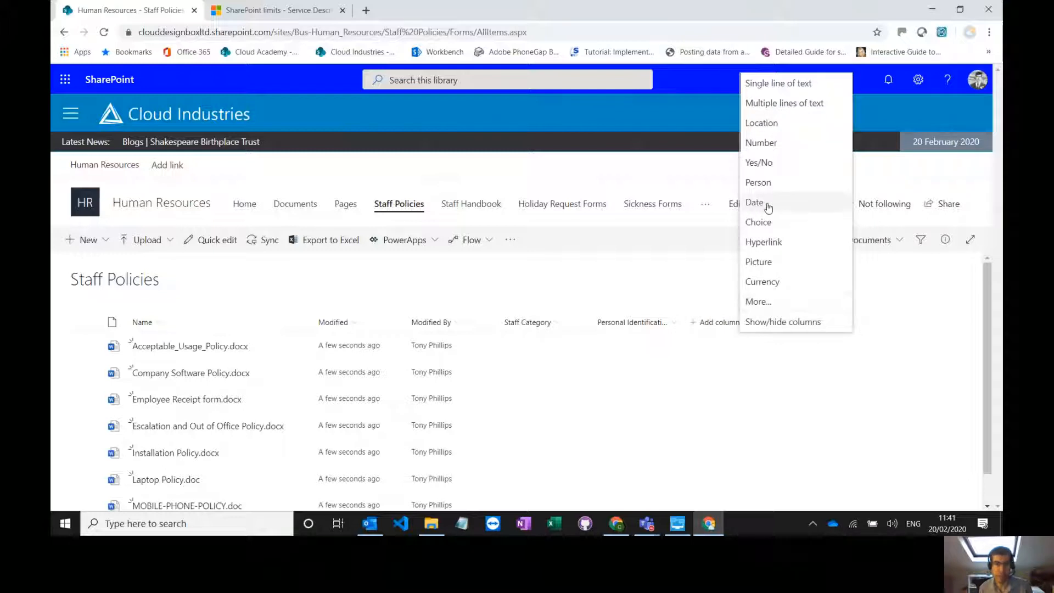
# Create a 'Policy Expiry' date and time column without time, and save it
pyautogui.click(754, 202)
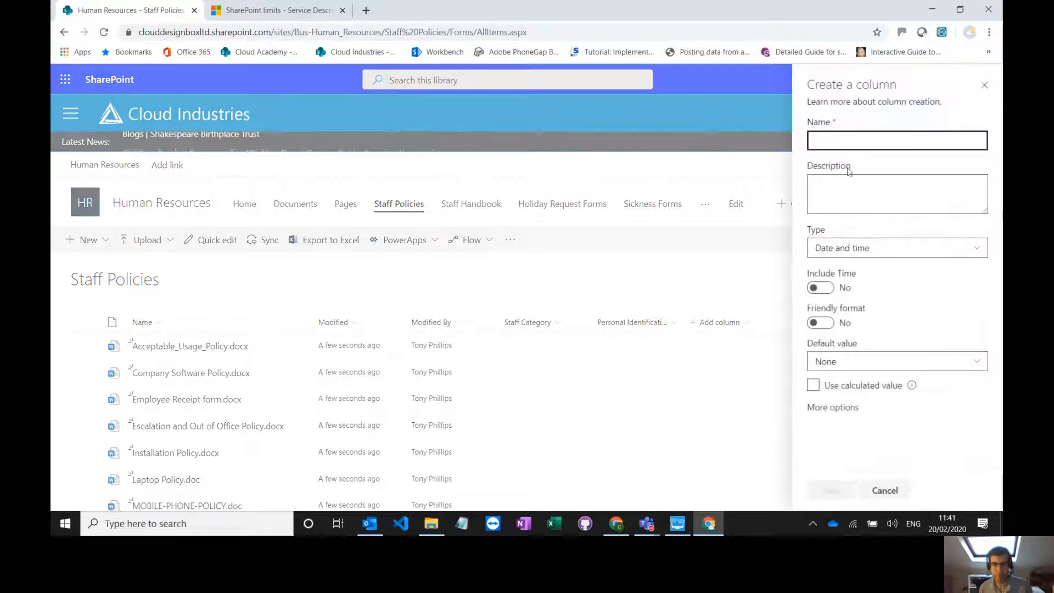
pyautogui.write('Policy Expi')
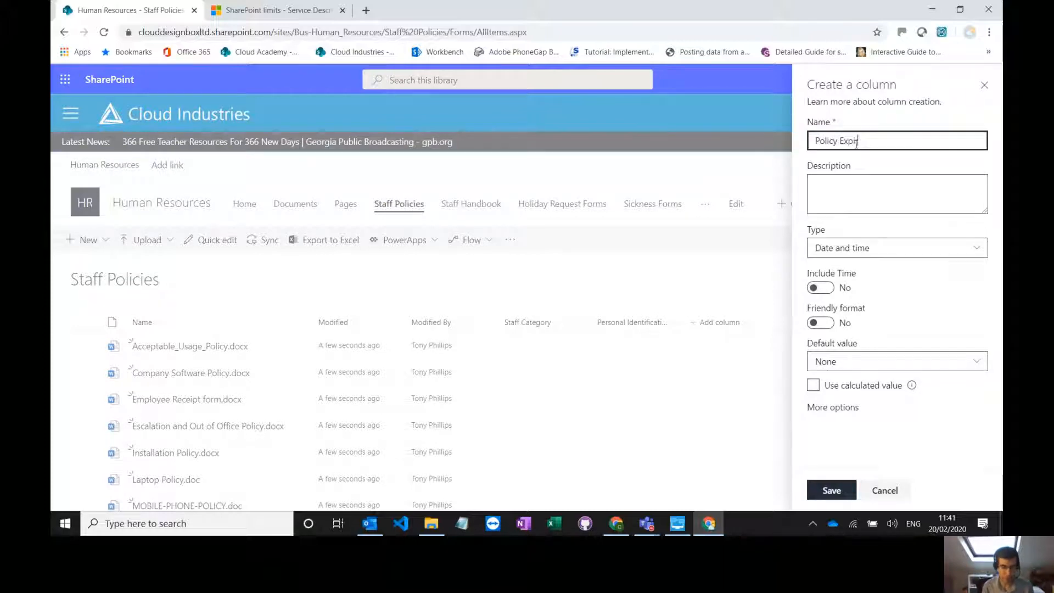
pyautogui.click(897, 248)
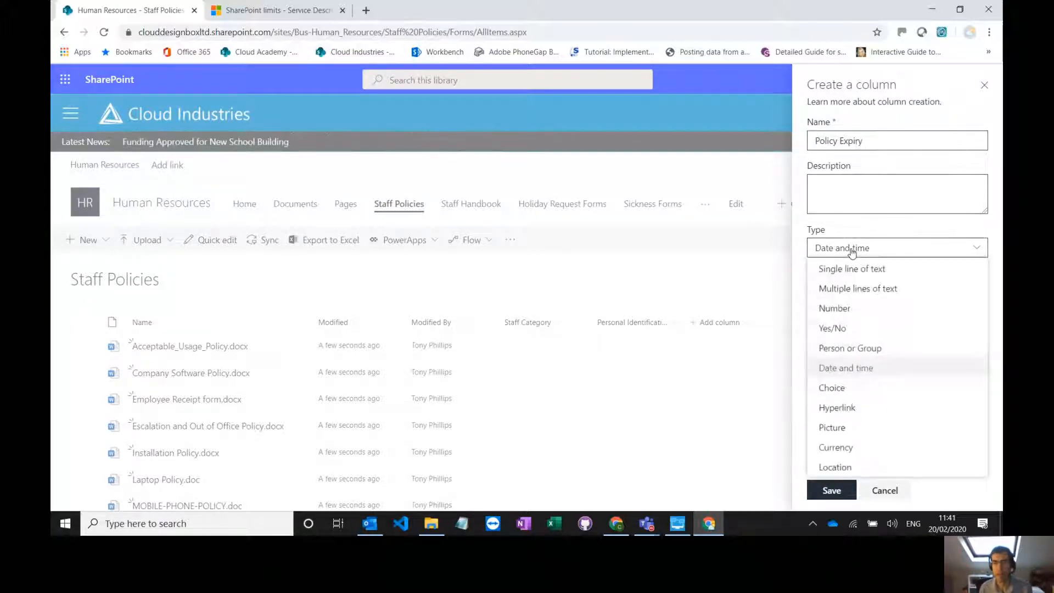
pyautogui.click(846, 368)
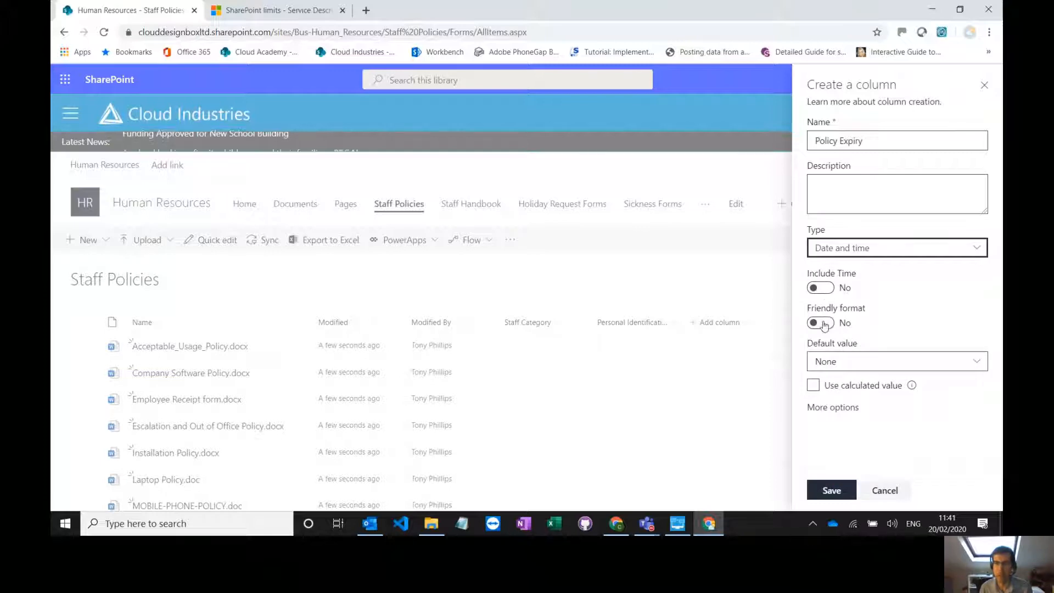
pyautogui.moveTo(832, 491)
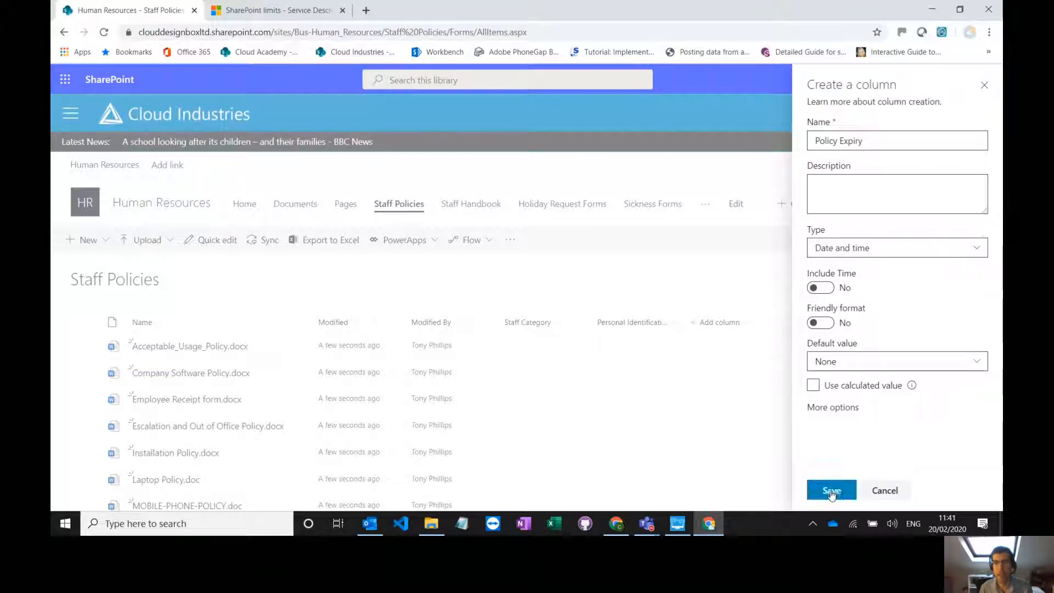
pyautogui.click(832, 490)
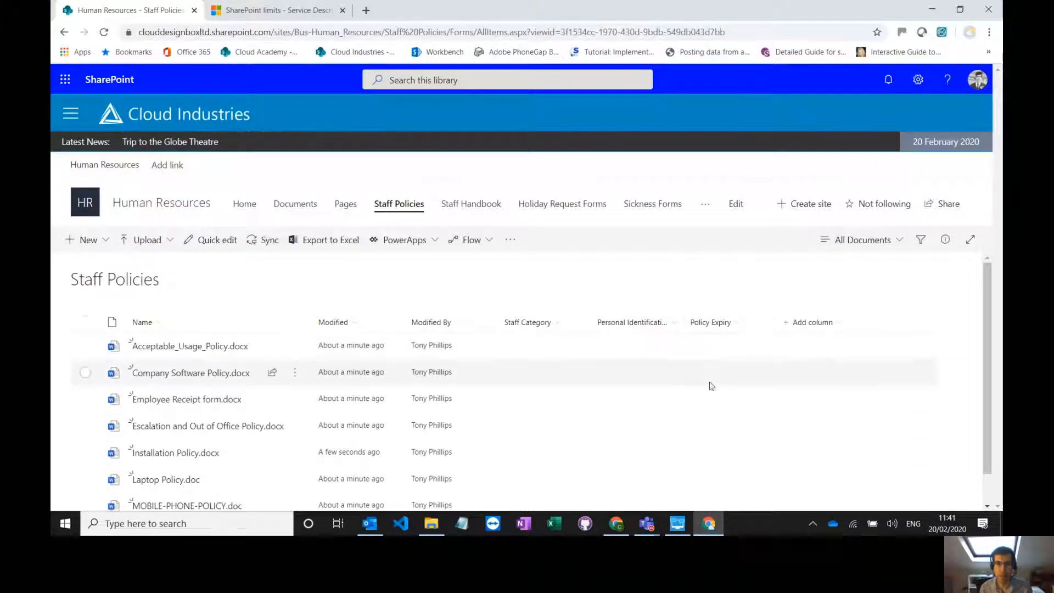
pyautogui.moveTo(93, 350)
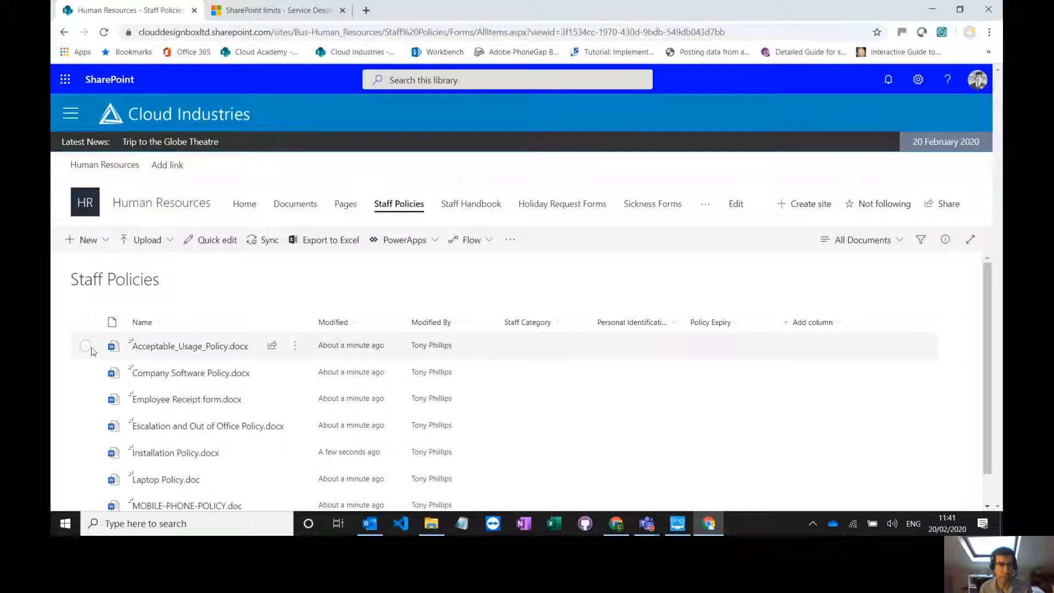
# Give Acceptable_Usage_Policy.docx a Policy Expiry date of 19/02/2020 via the details pane
pyautogui.click(86, 345)
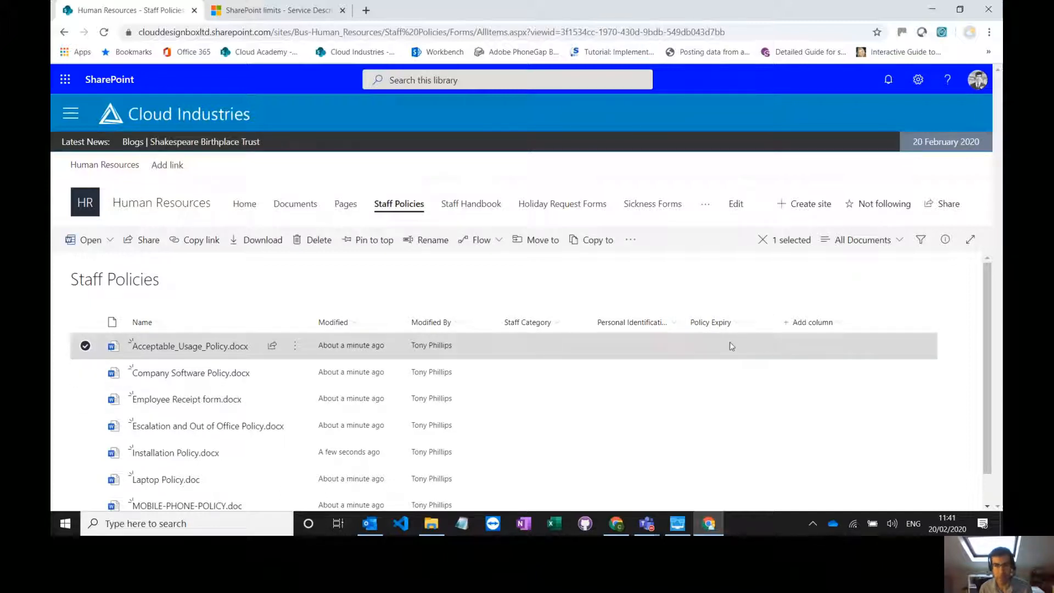
pyautogui.moveTo(91, 350)
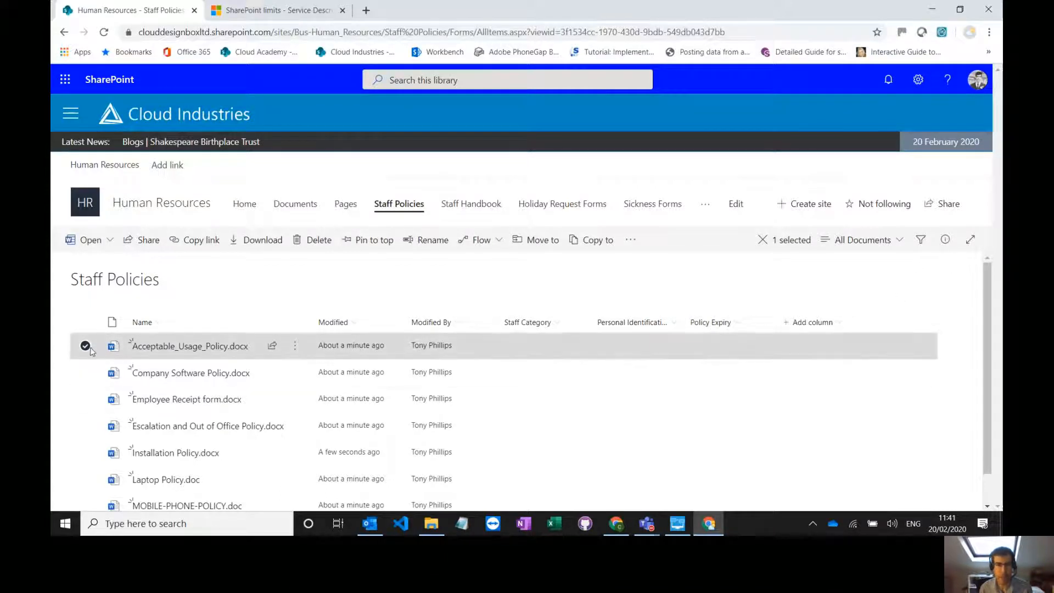
pyautogui.click(946, 239)
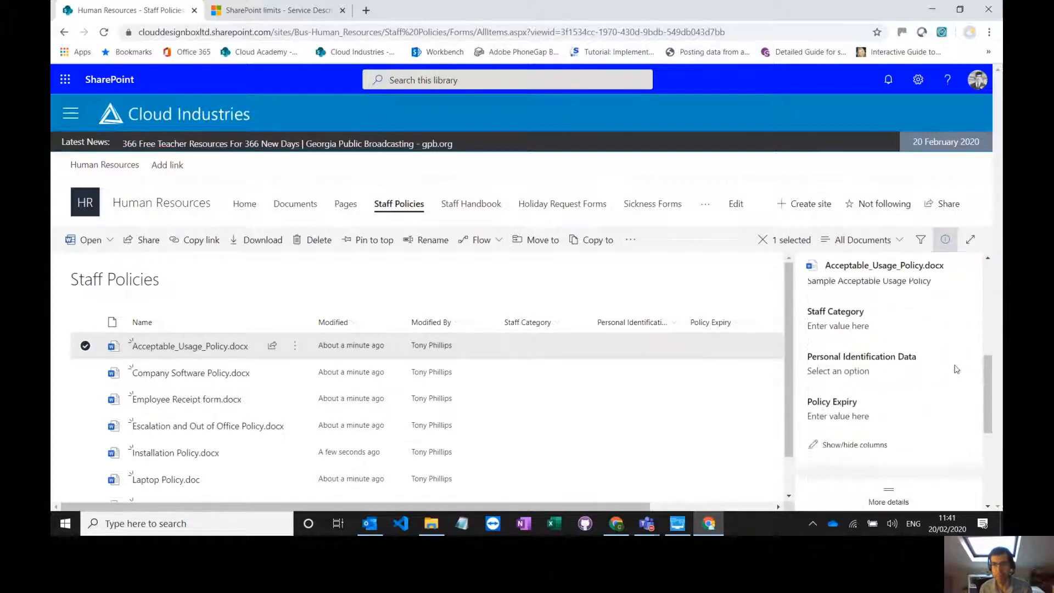
pyautogui.click(860, 415)
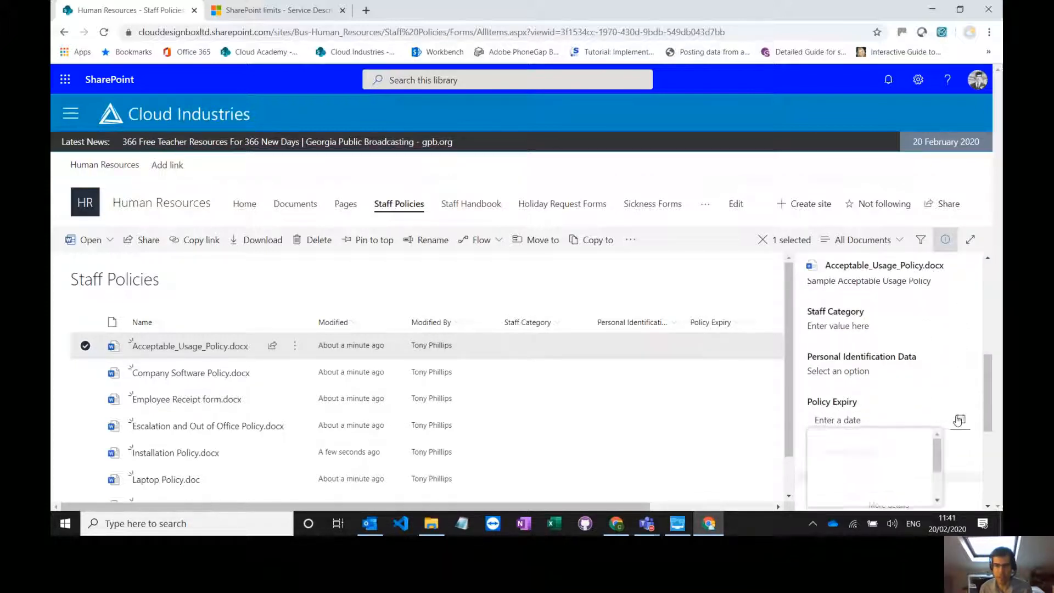
pyautogui.click(959, 419)
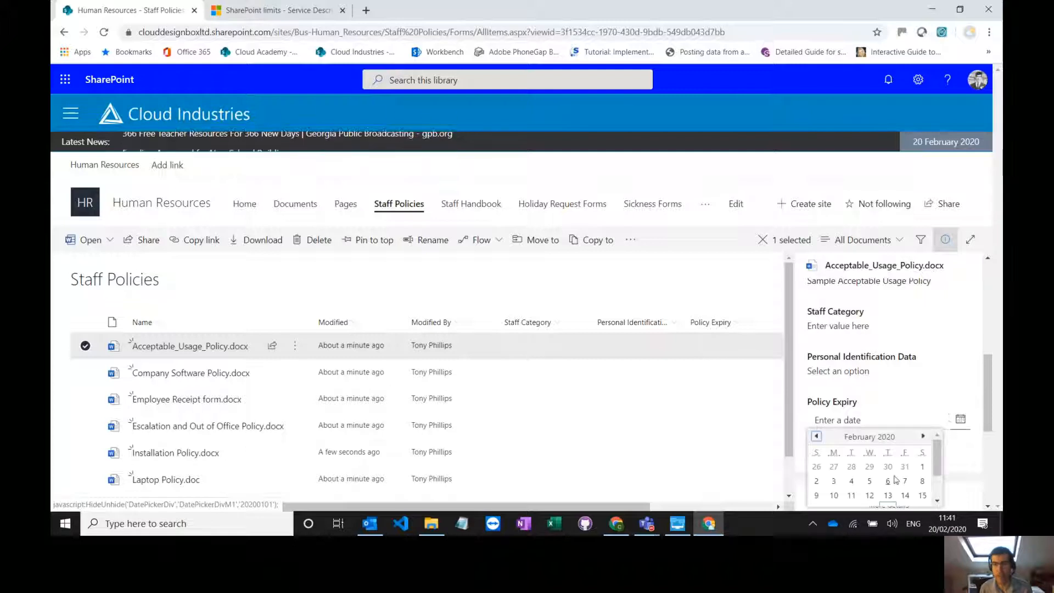
pyautogui.click(887, 494)
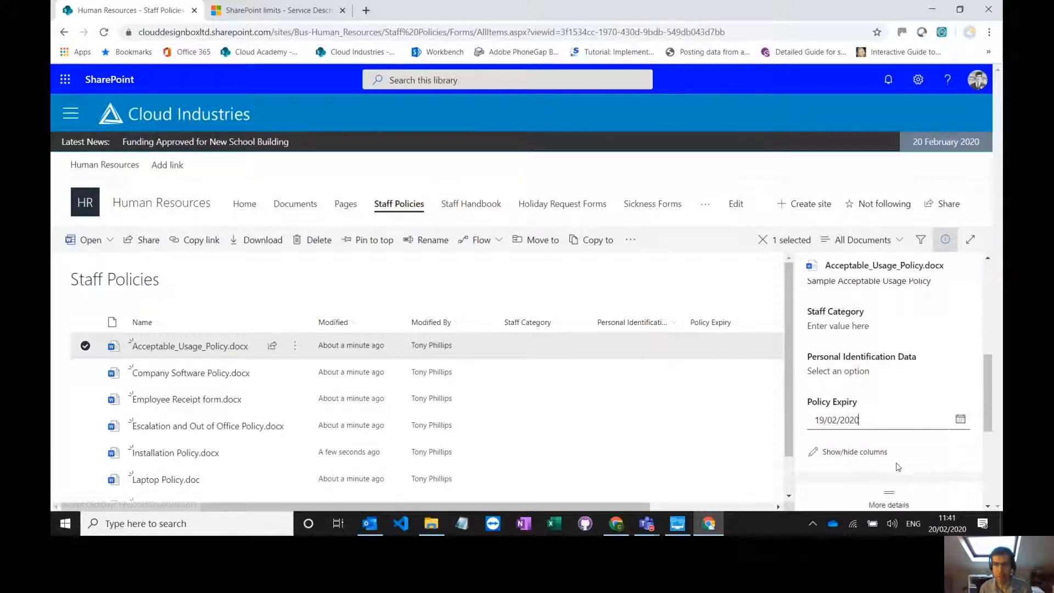
pyautogui.click(85, 345)
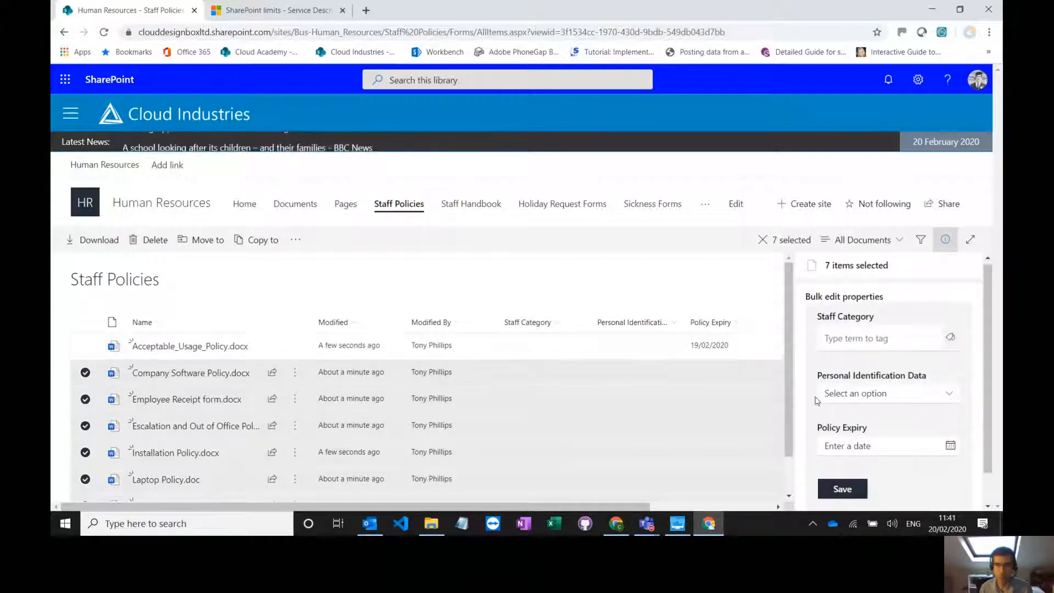
# Bulk-set Policy Expiry to 21/02/2020 on the other seven policies and return to the list
pyautogui.click(951, 446)
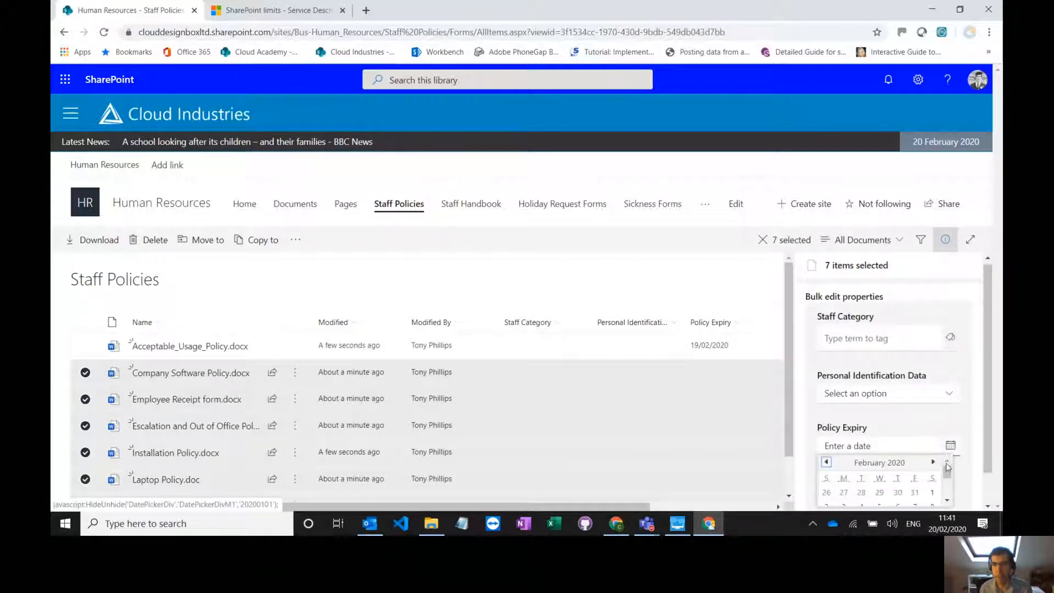
pyautogui.click(844, 492)
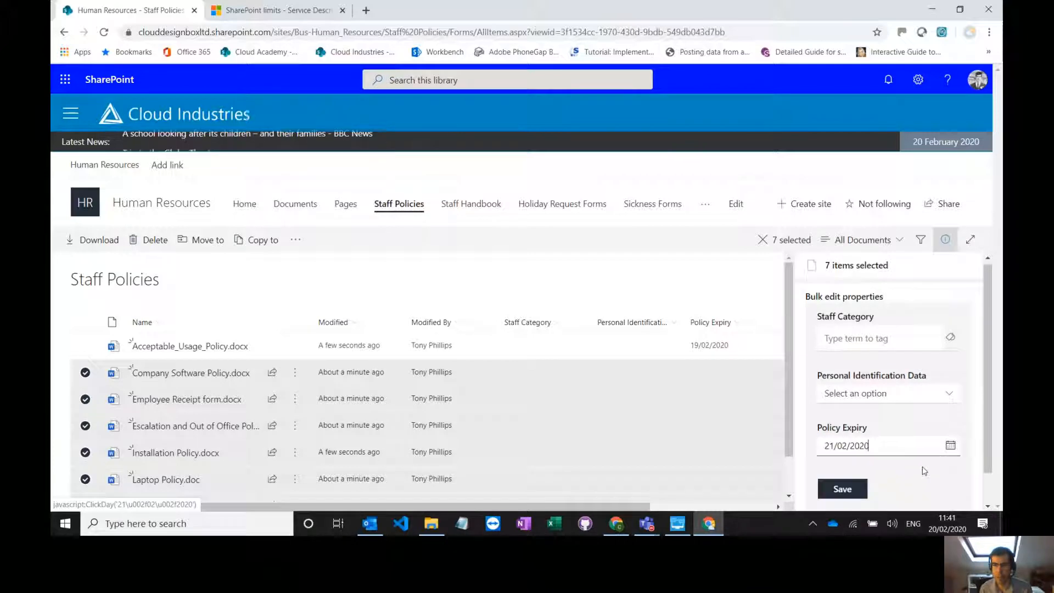
pyautogui.click(843, 488)
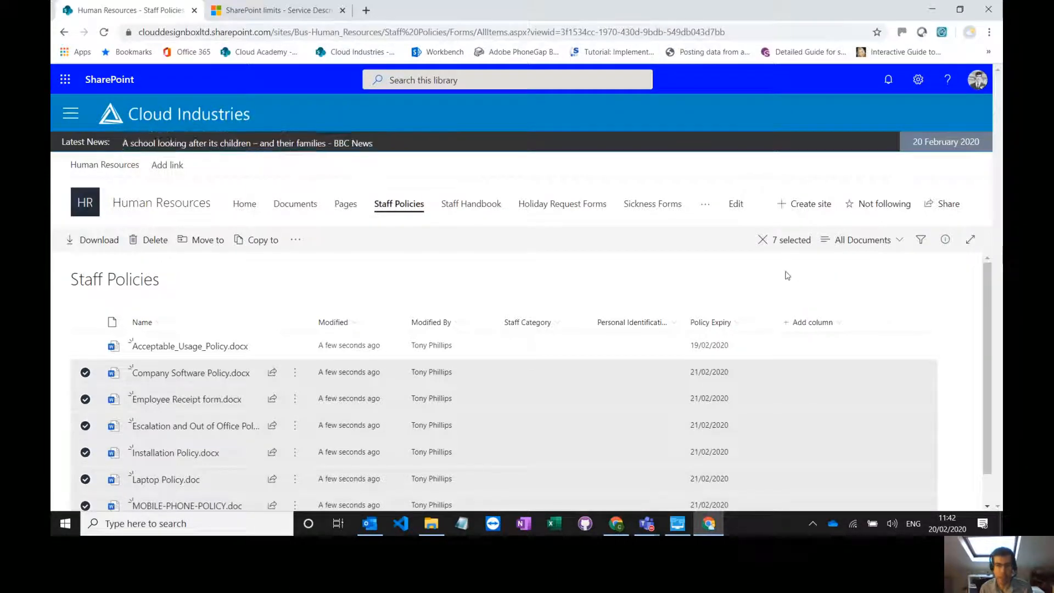
pyautogui.click(762, 239)
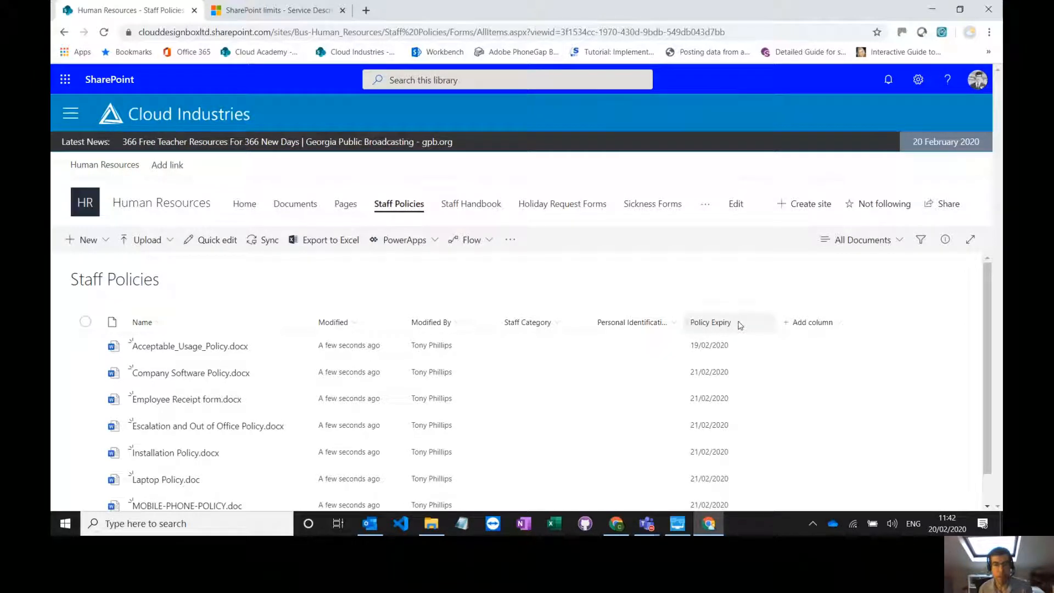
# Apply date formatting to Policy Expiry: orange for past dates, green for future, and save
pyautogui.click(710, 322)
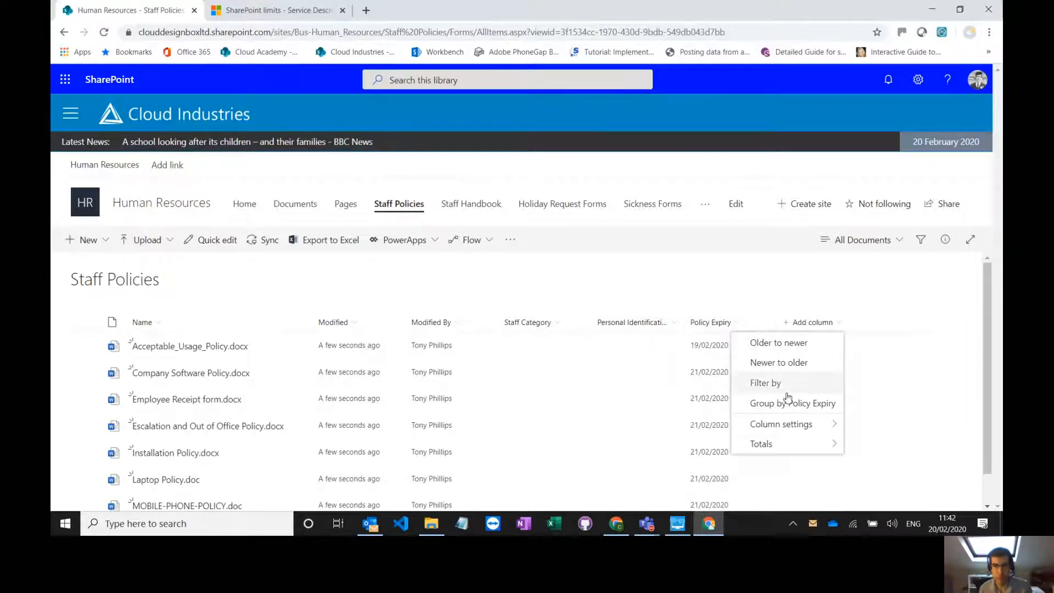
pyautogui.click(781, 424)
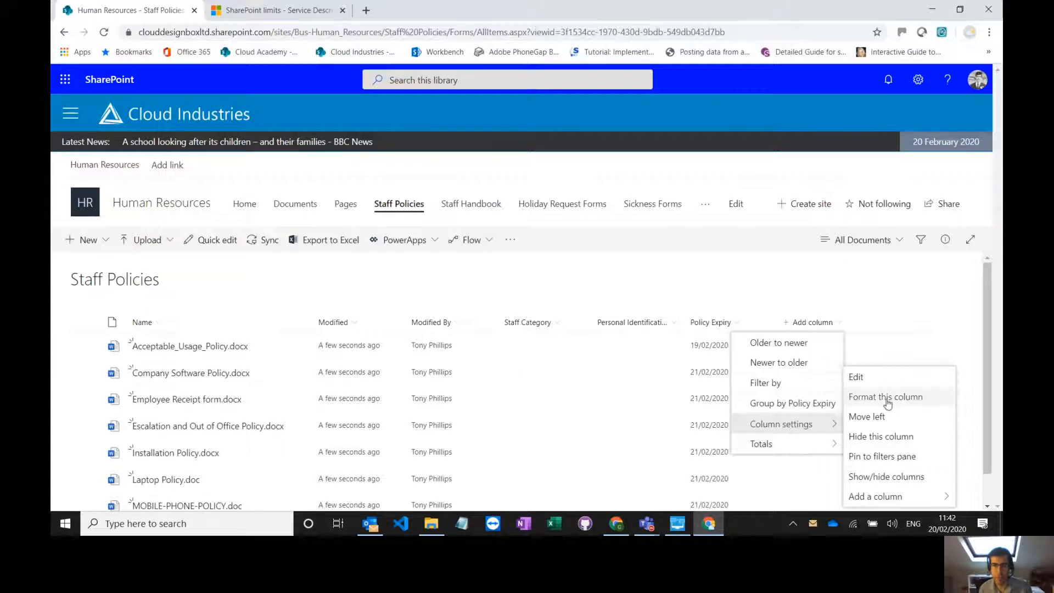
pyautogui.click(886, 397)
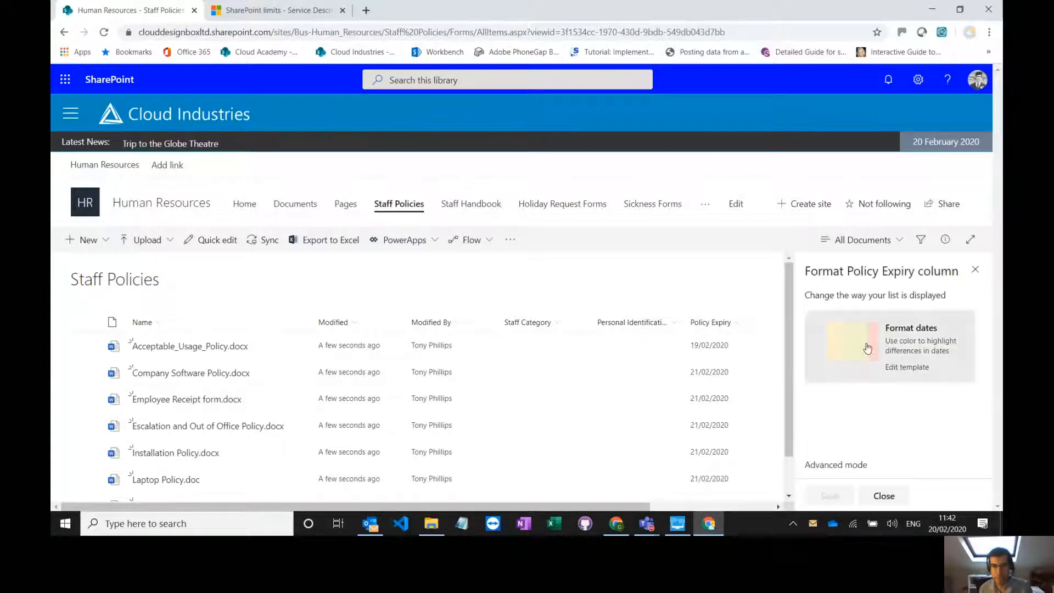
pyautogui.click(911, 328)
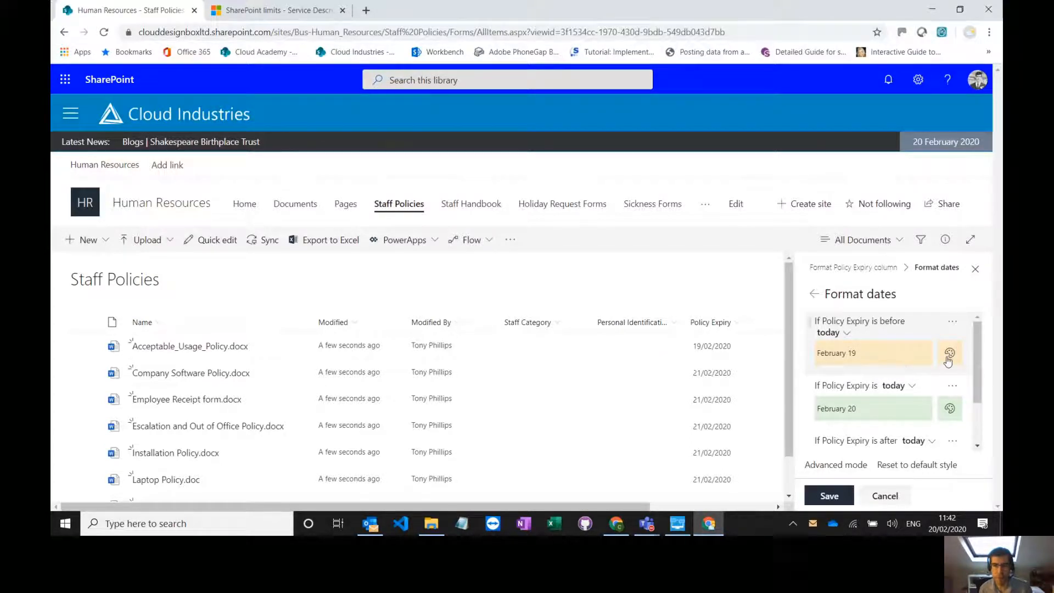
pyautogui.click(950, 353)
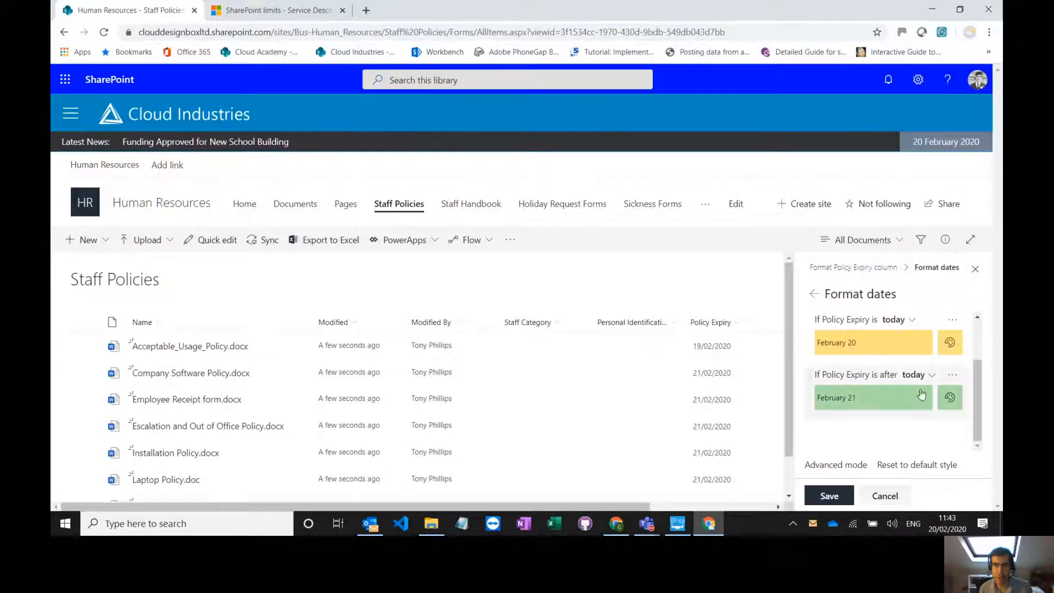
pyautogui.moveTo(934, 293)
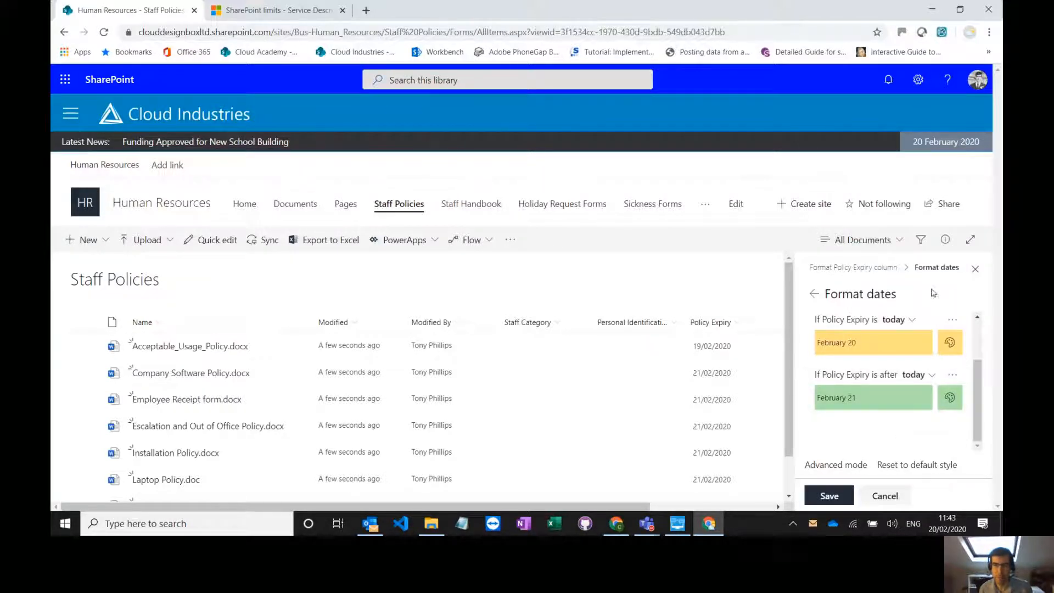
pyautogui.click(828, 496)
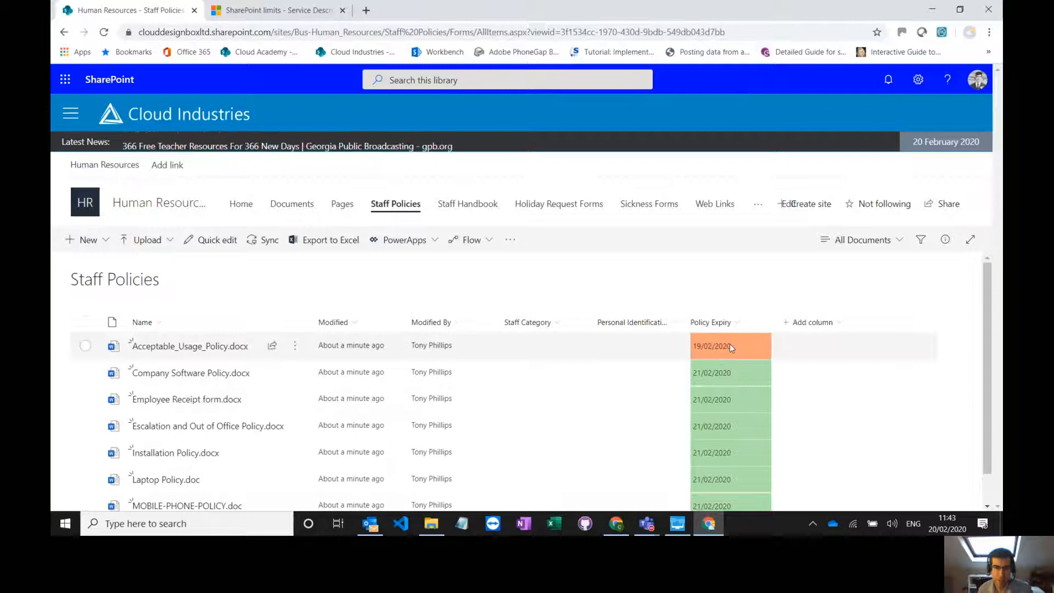
pyautogui.moveTo(718, 358)
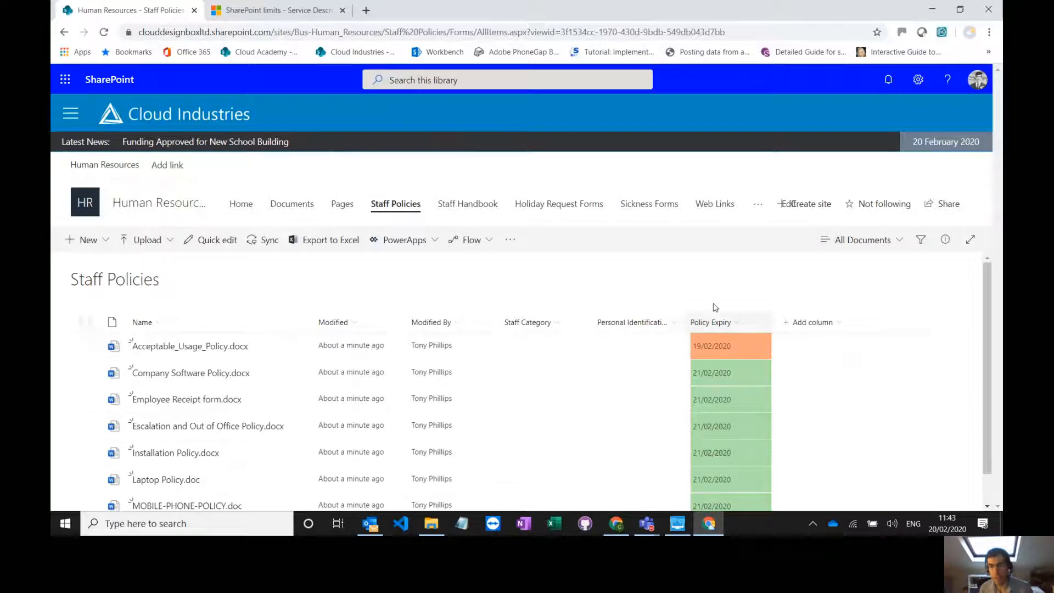
pyautogui.moveTo(716, 284)
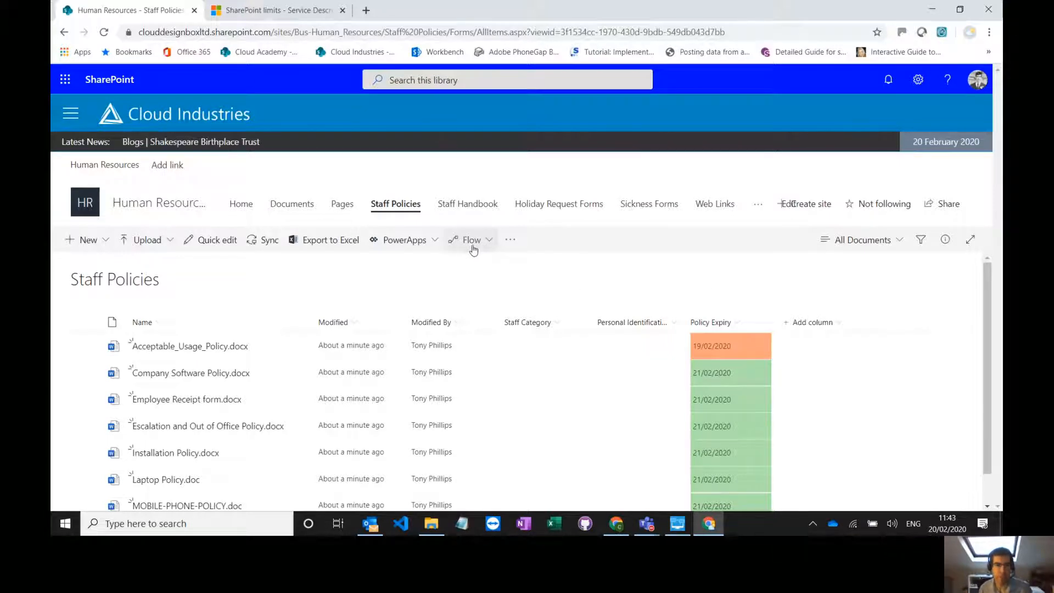
# Create a Policy Expiry reminder flow 'for po…' sending emails 2 days in advance
pyautogui.click(471, 240)
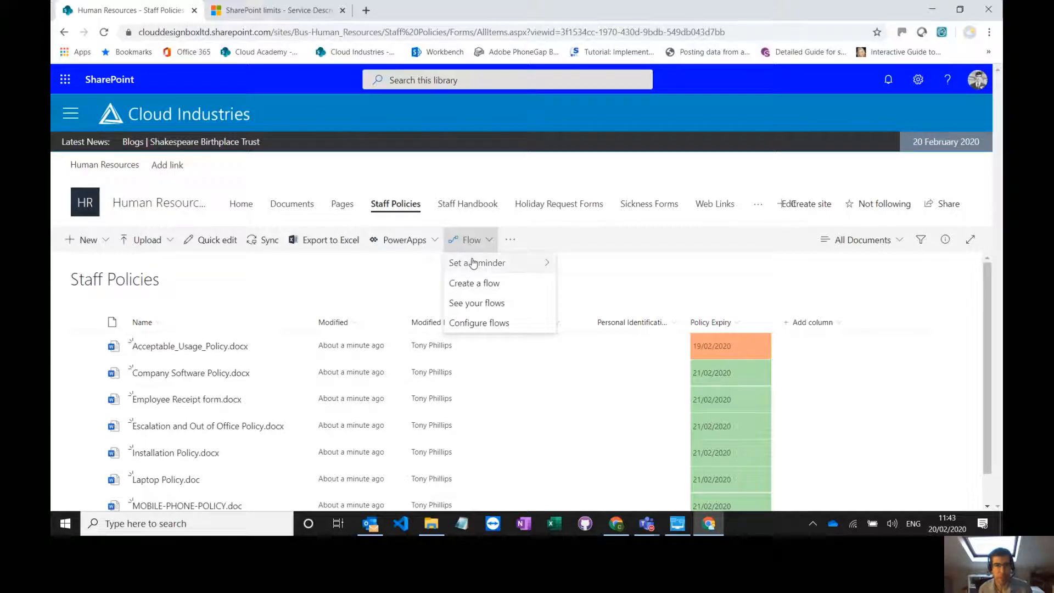
pyautogui.moveTo(477, 263)
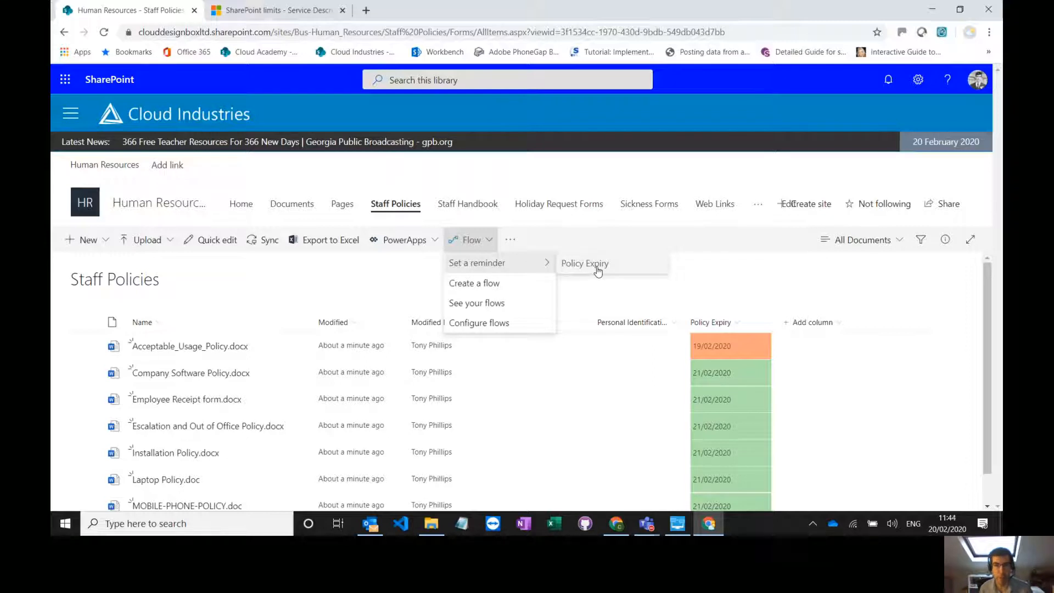
pyautogui.click(593, 270)
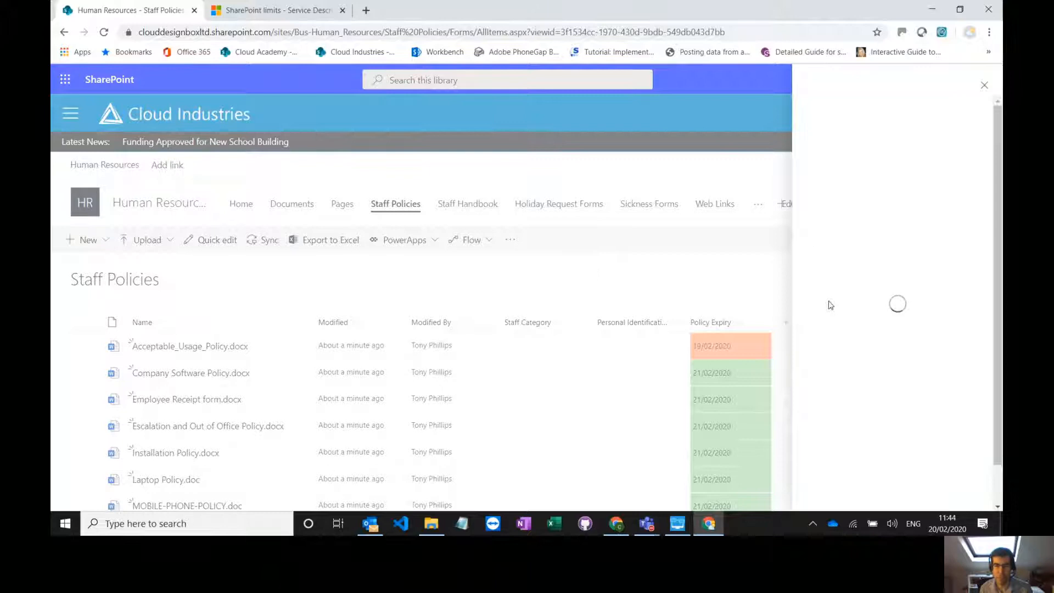
pyautogui.moveTo(833, 297)
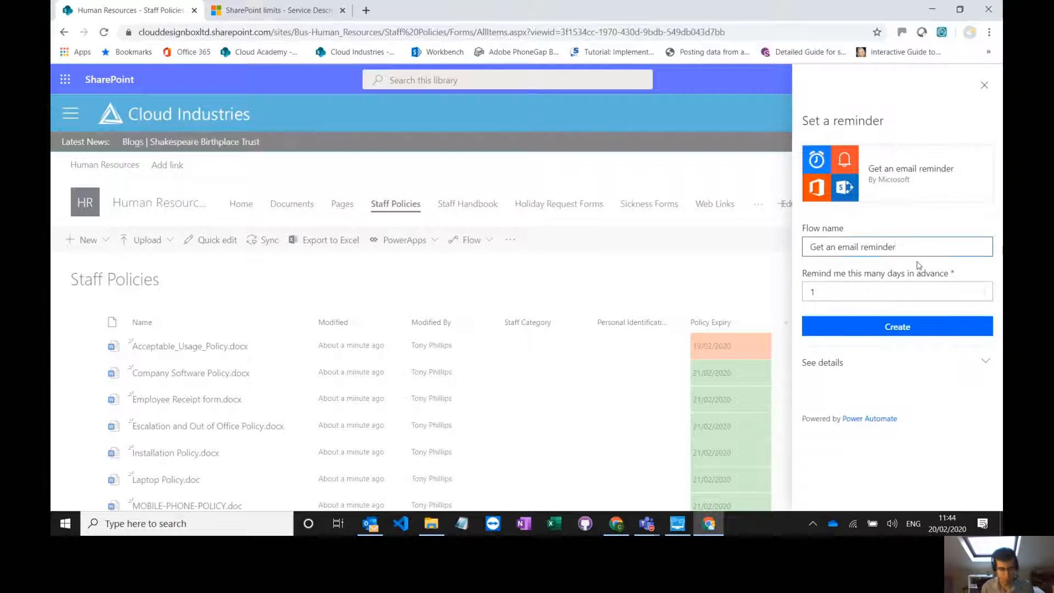
pyautogui.write('for policies')
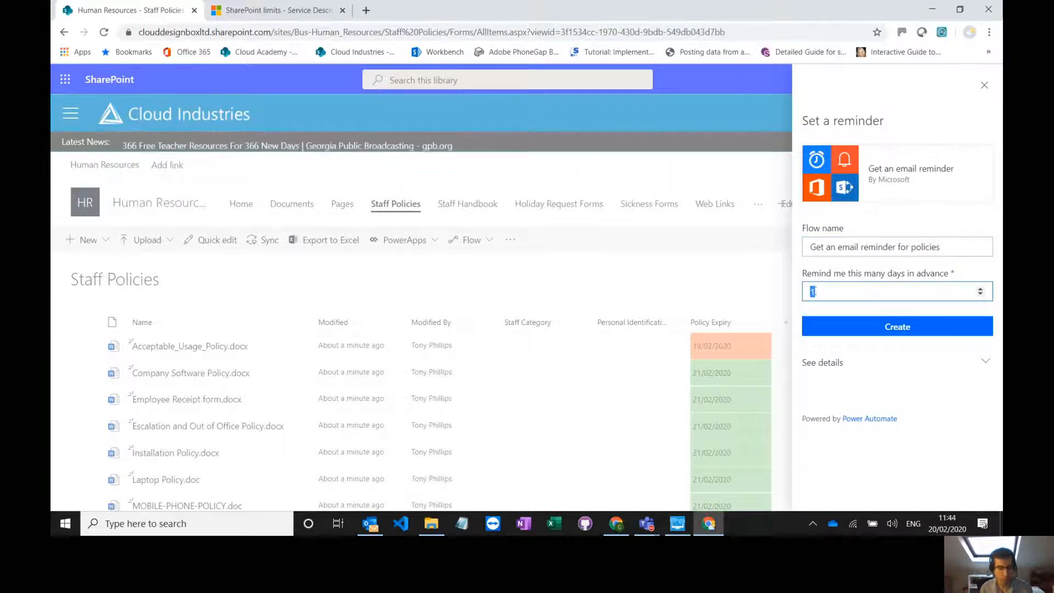
pyautogui.write('2')
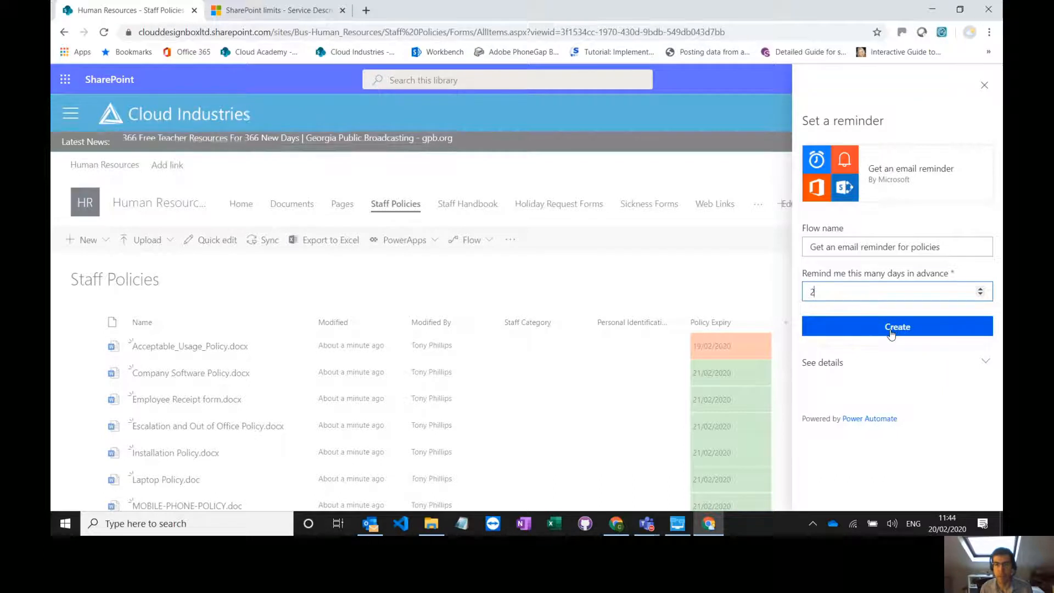
pyautogui.click(897, 327)
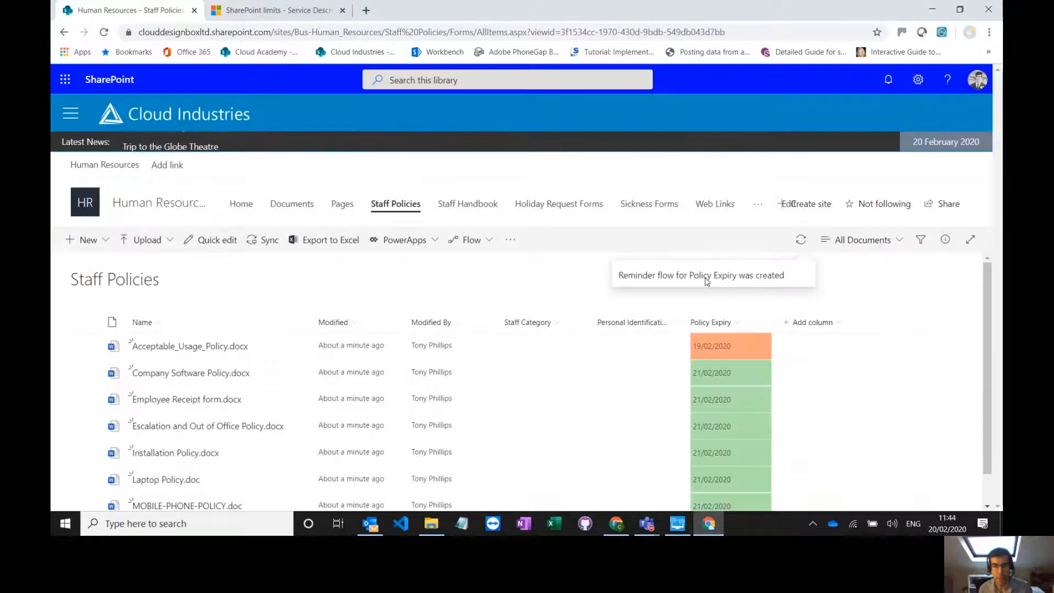
pyautogui.moveTo(726, 299)
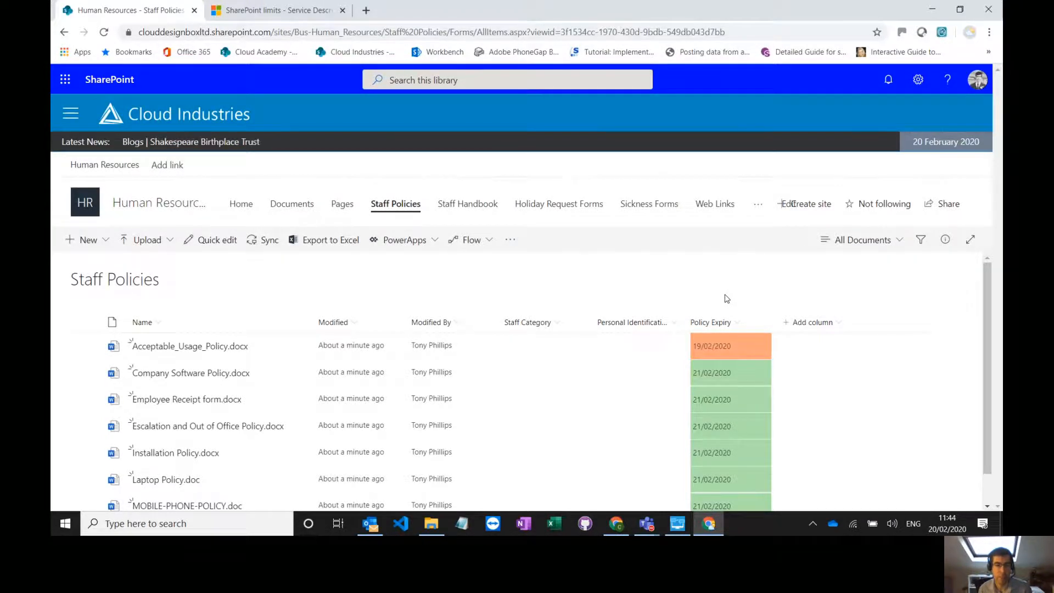
pyautogui.moveTo(725, 294)
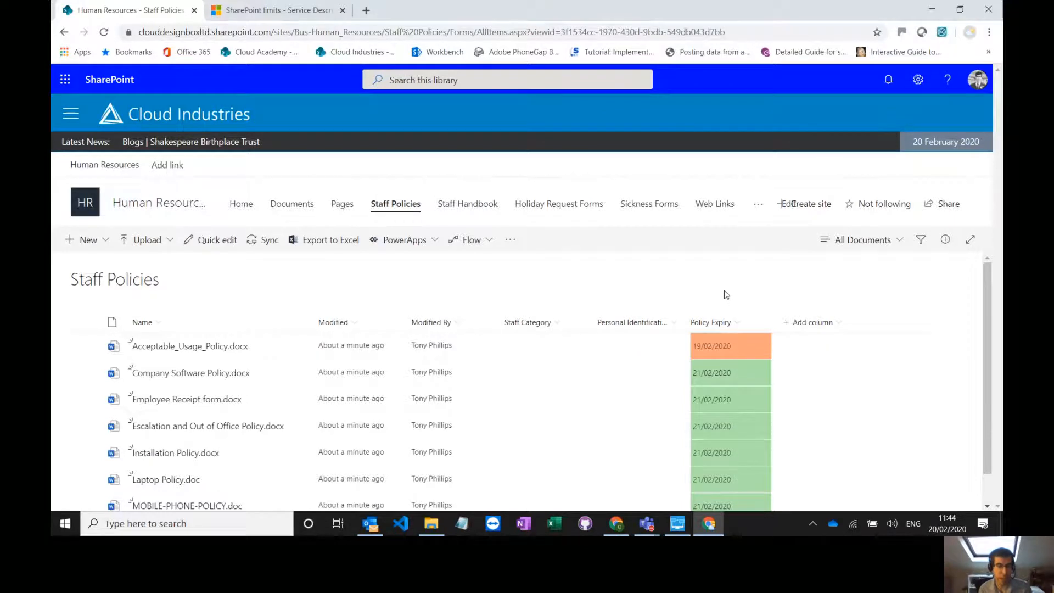
pyautogui.moveTo(742, 360)
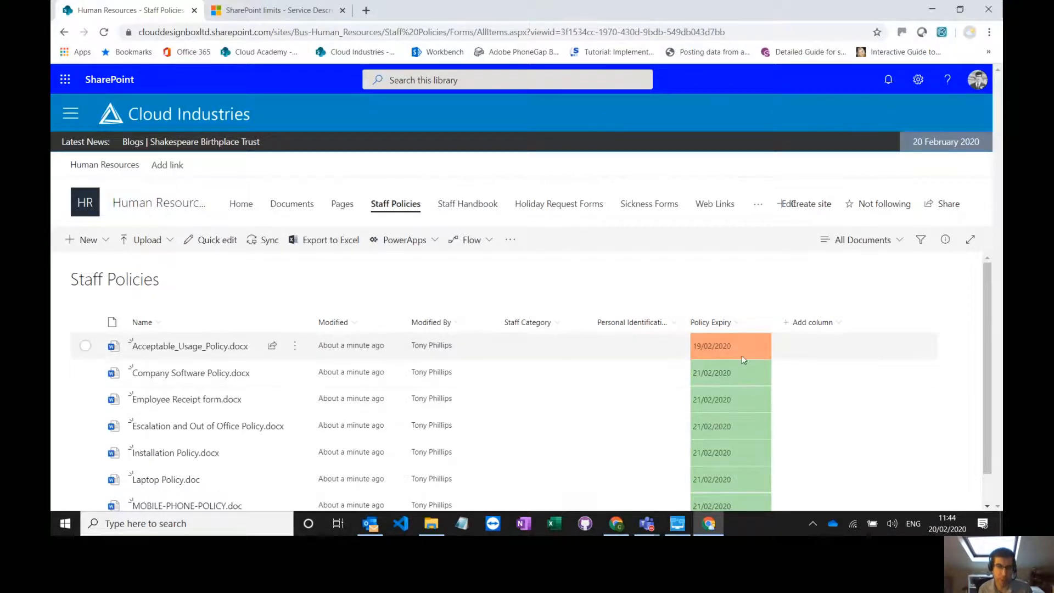